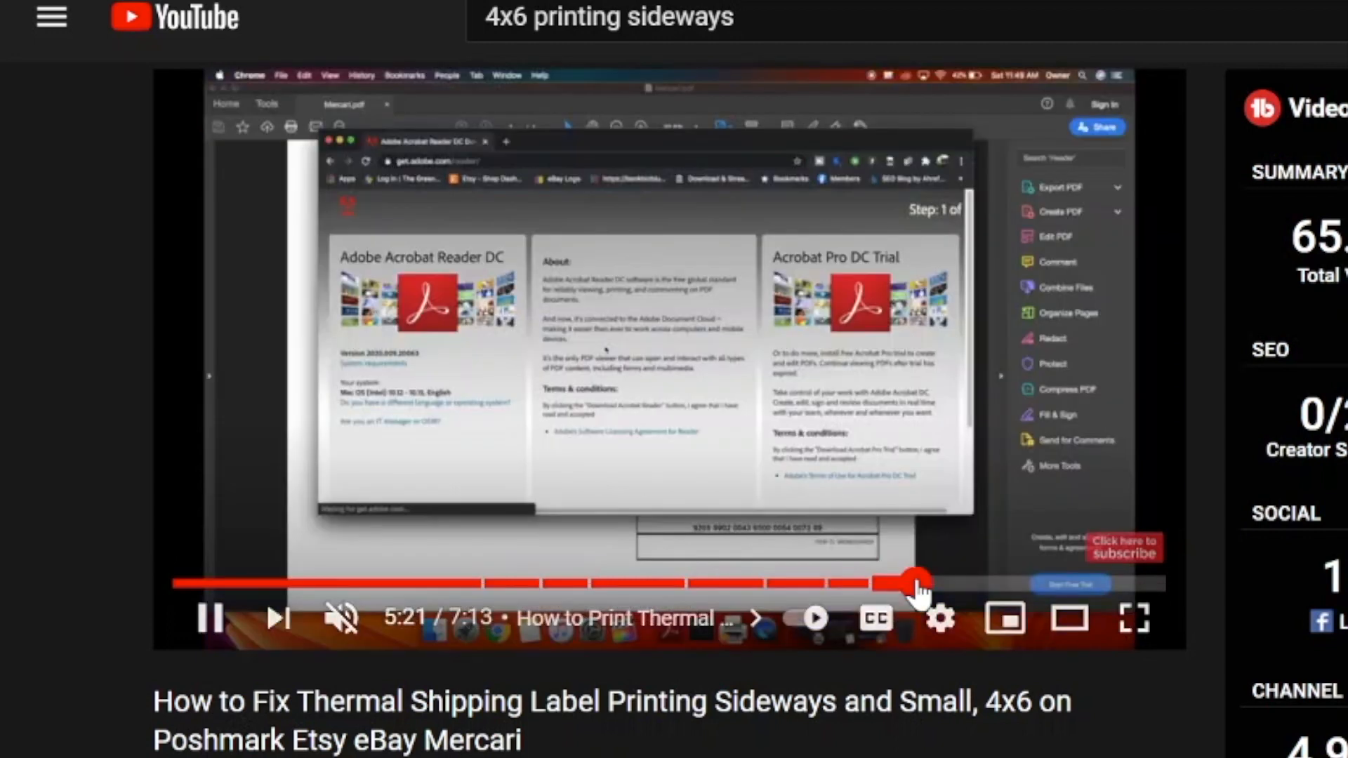
# Step: Pause the label-printing tutorial at 5:23 on the Acrobat Reader download page
pyautogui.click(207, 617)
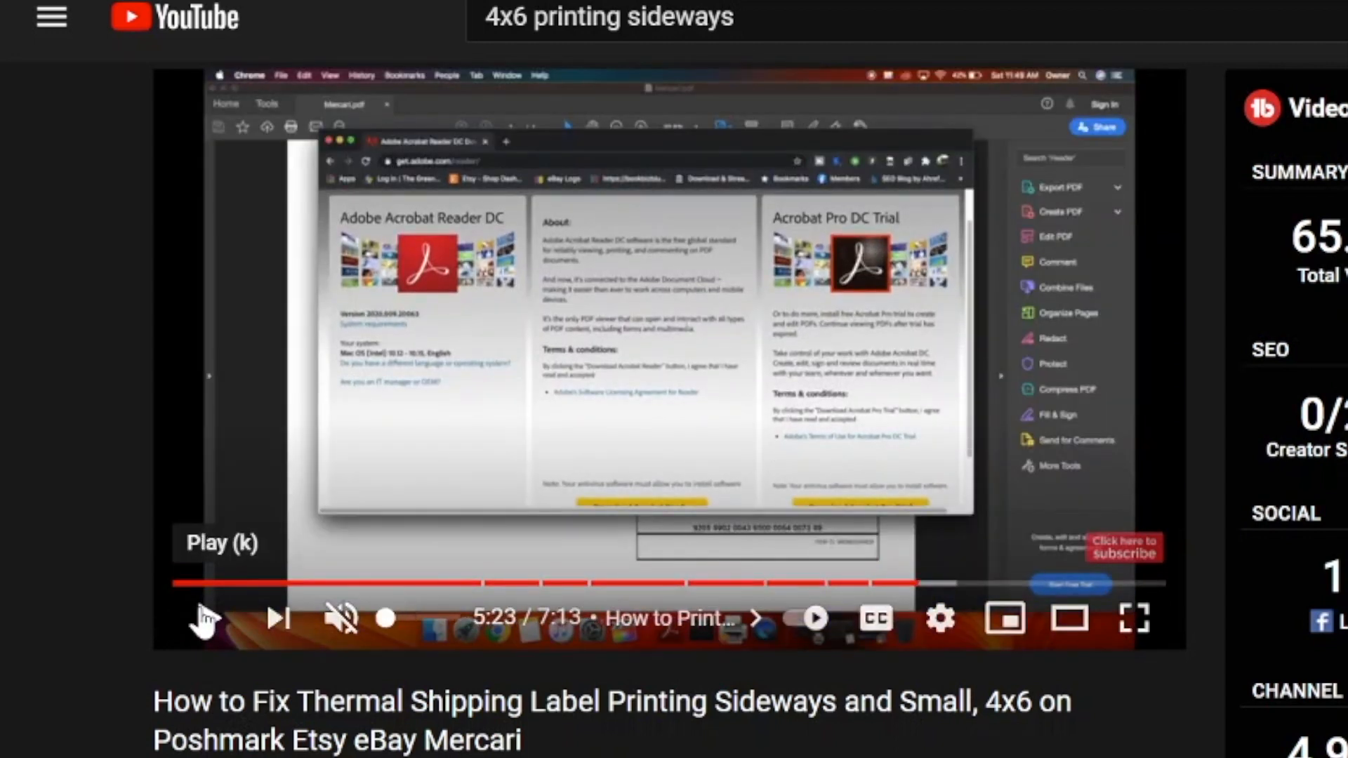